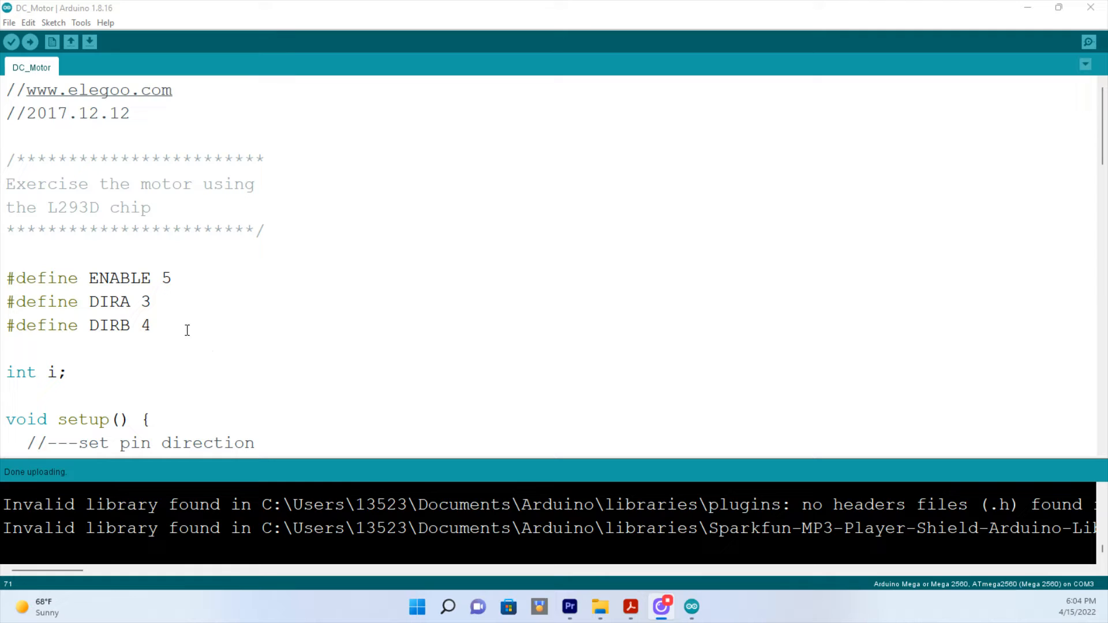
pyautogui.moveTo(103, 275)
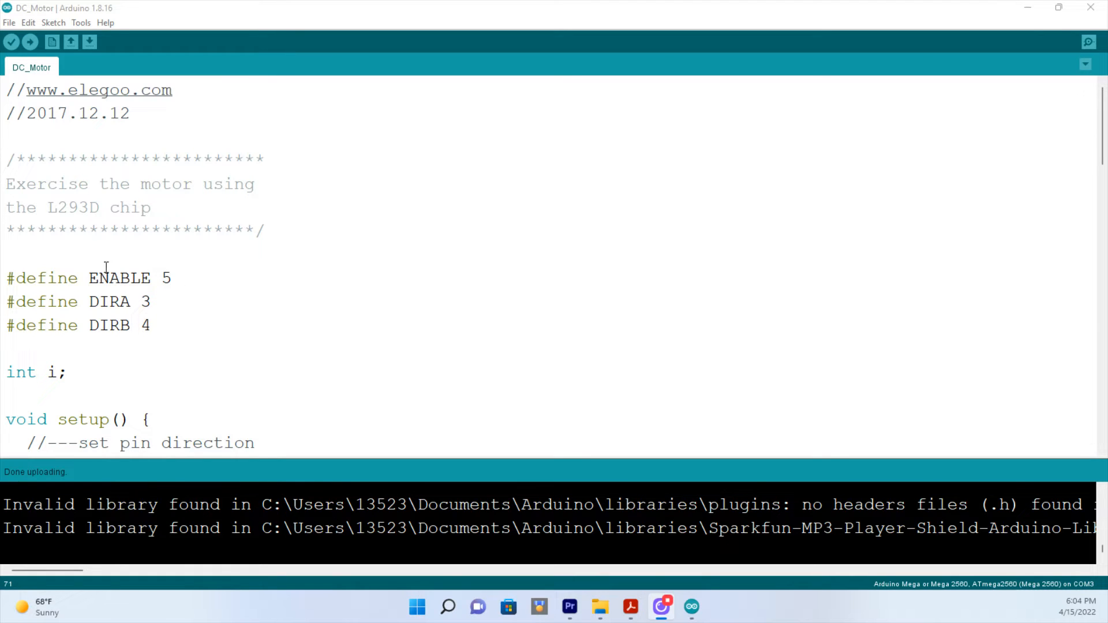
# Highlight the ENABLE, DIRA and DIRB pin defines and the counter variable i.
pyautogui.doubleClick(166, 279)
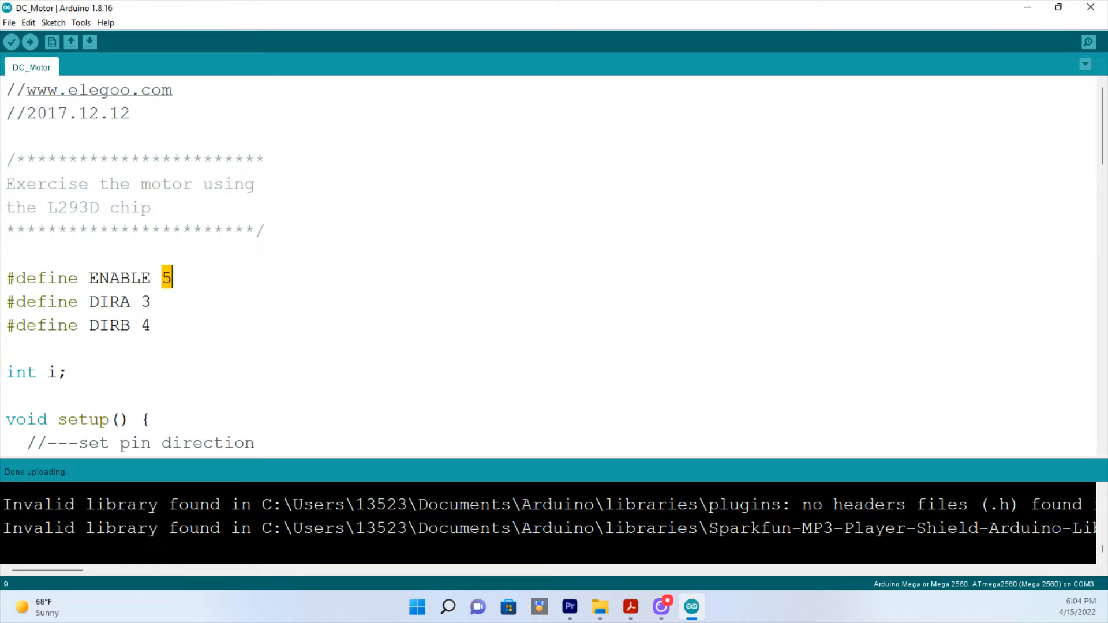
pyautogui.doubleClick(109, 302)
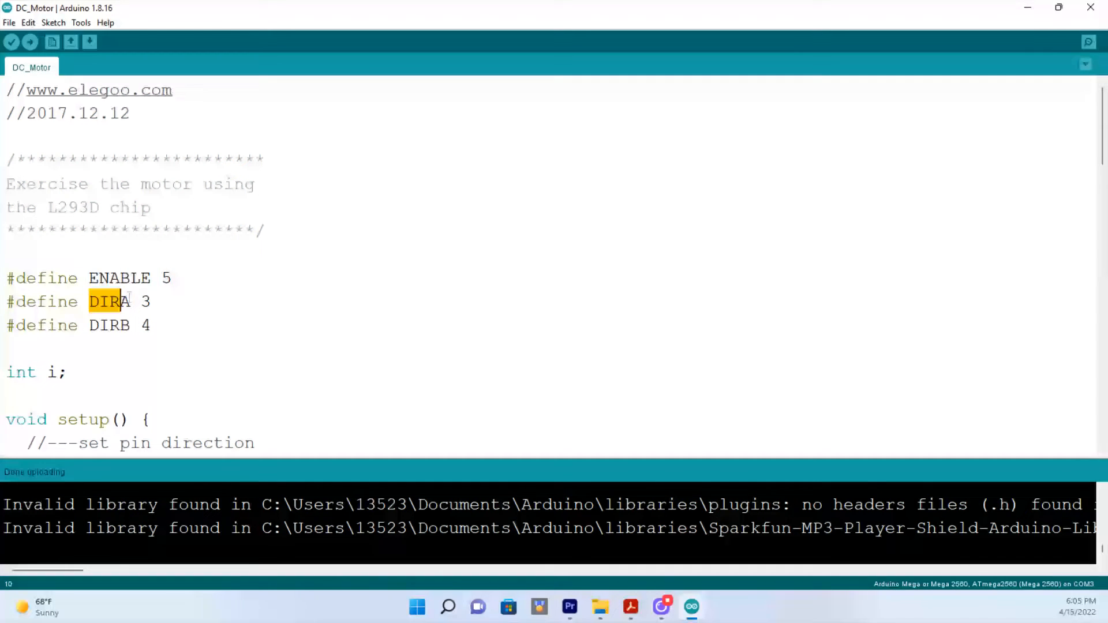
pyautogui.doubleClick(109, 302)
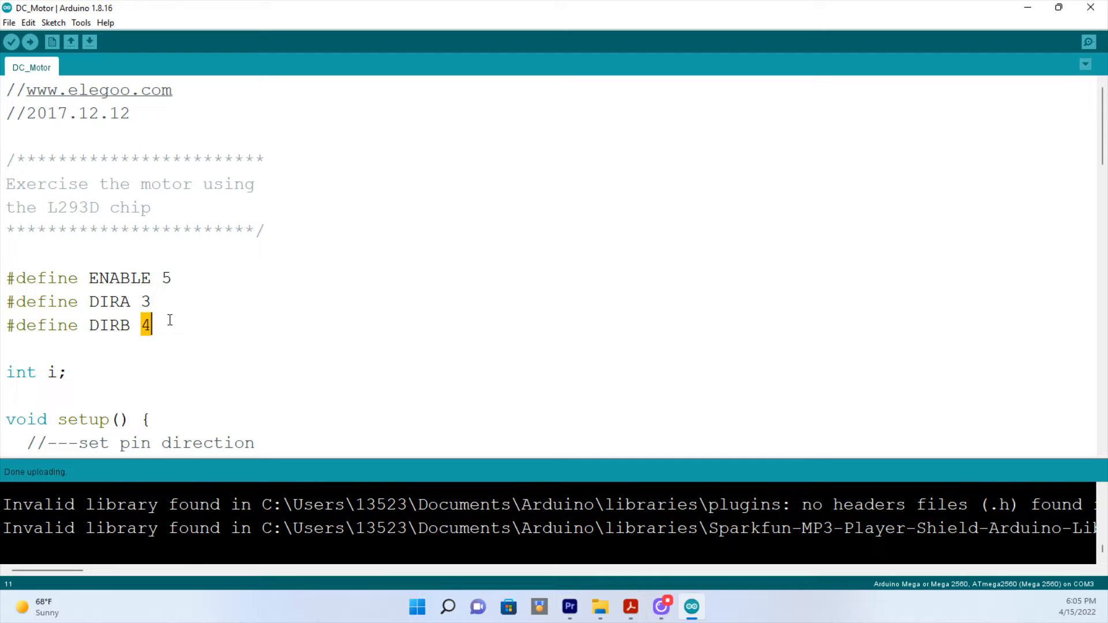
pyautogui.scroll(-3)
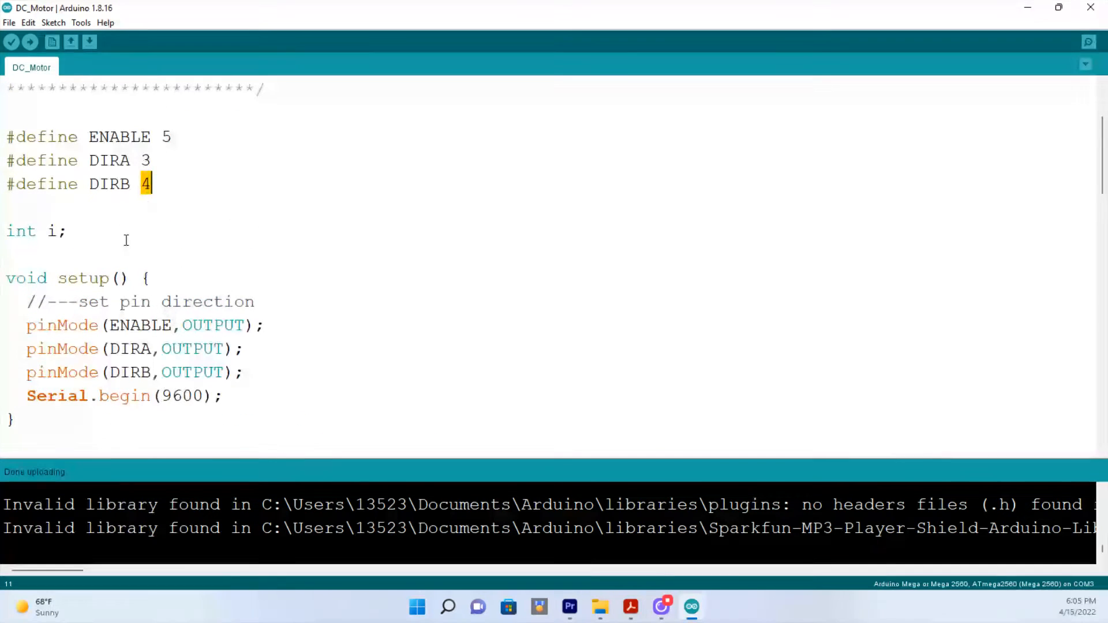
pyautogui.doubleClick(51, 231)
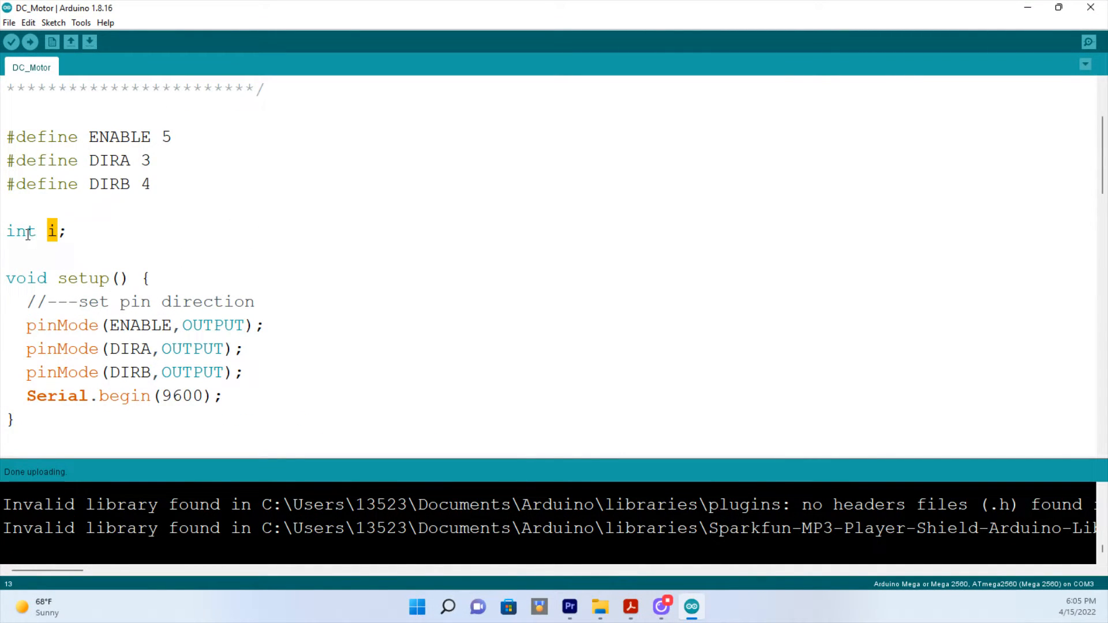
# Highlight the motor enable call and the for-loop counter declaration in void loop().
pyautogui.scroll(-3)
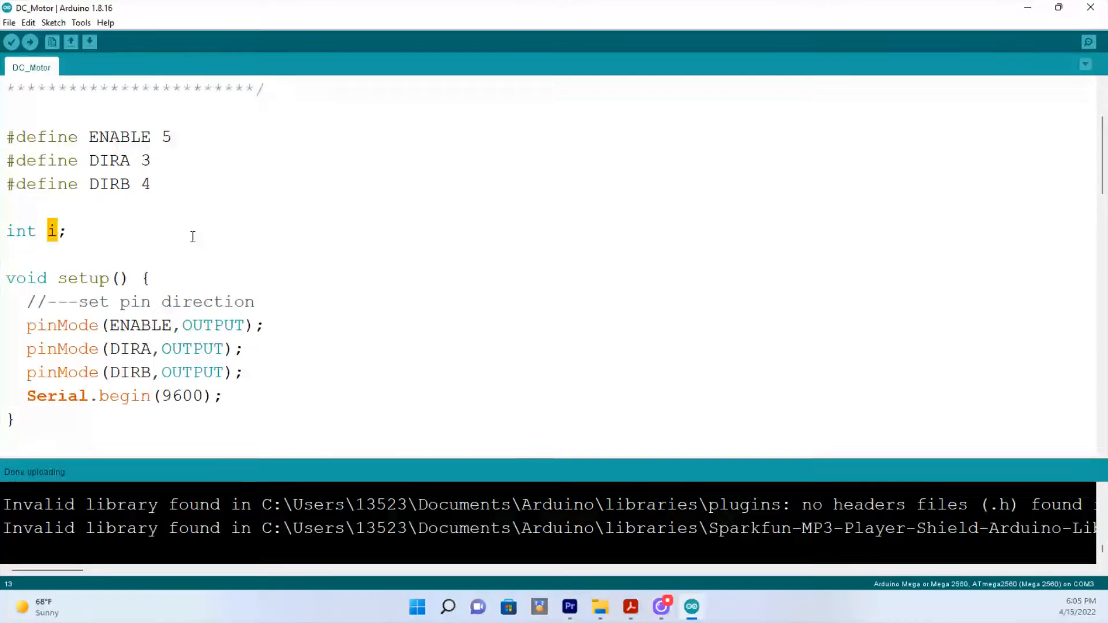
pyautogui.doubleClick(137, 326)
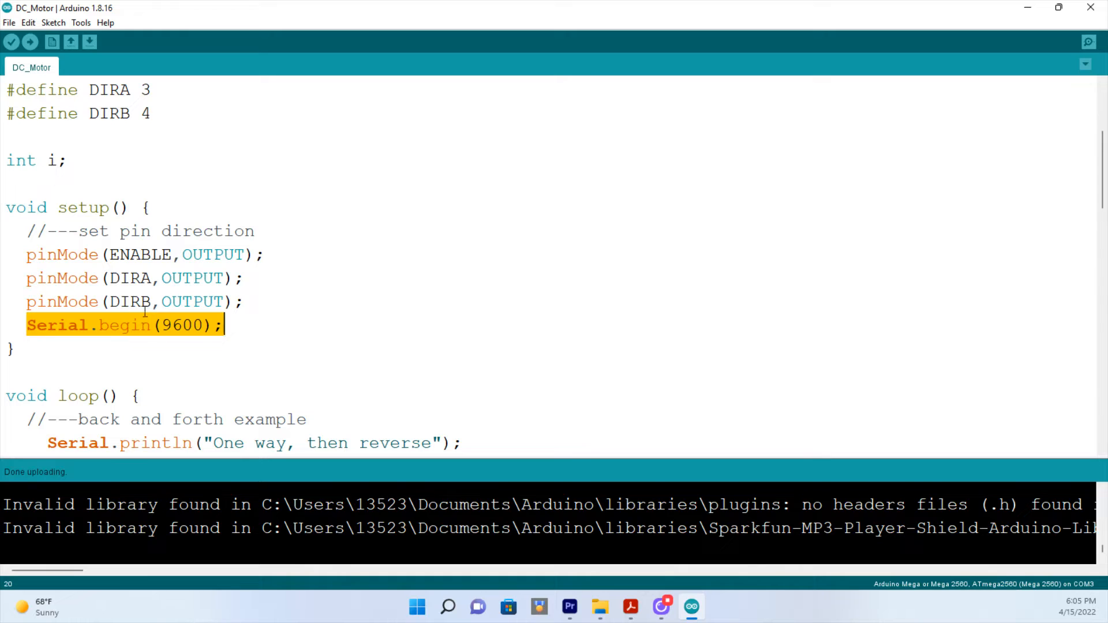
pyautogui.moveTo(183, 323)
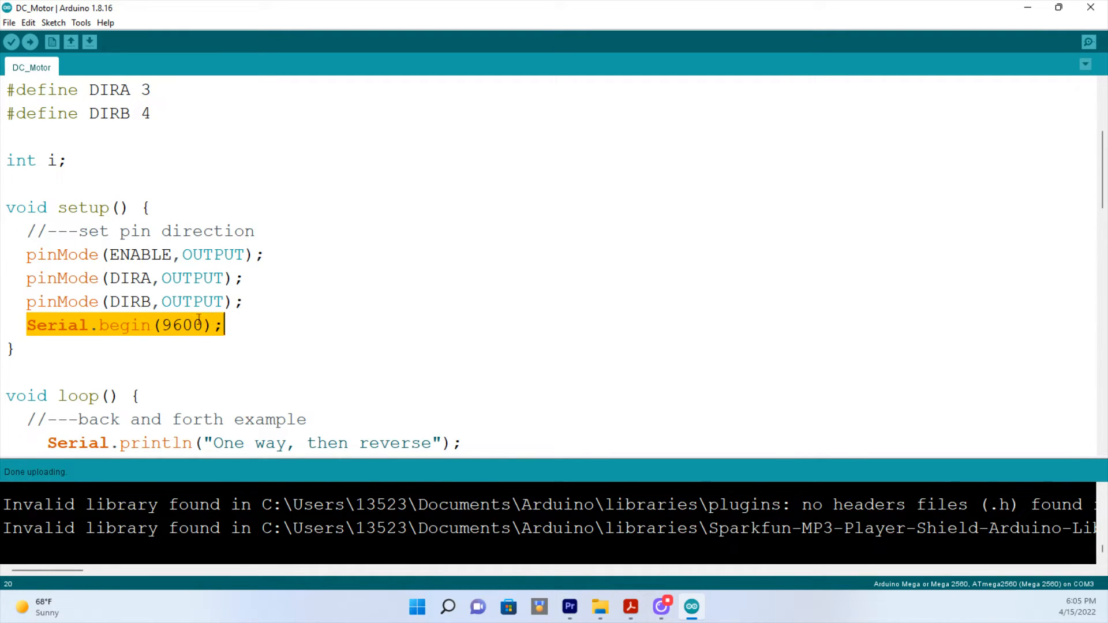
pyautogui.scroll(-3)
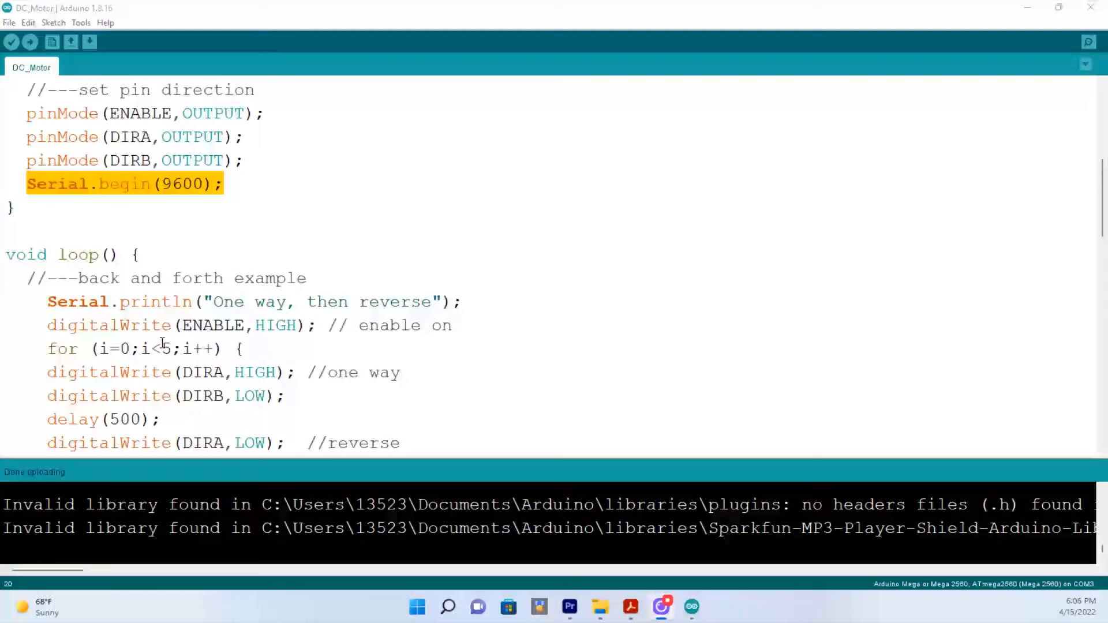
pyautogui.scroll(-3)
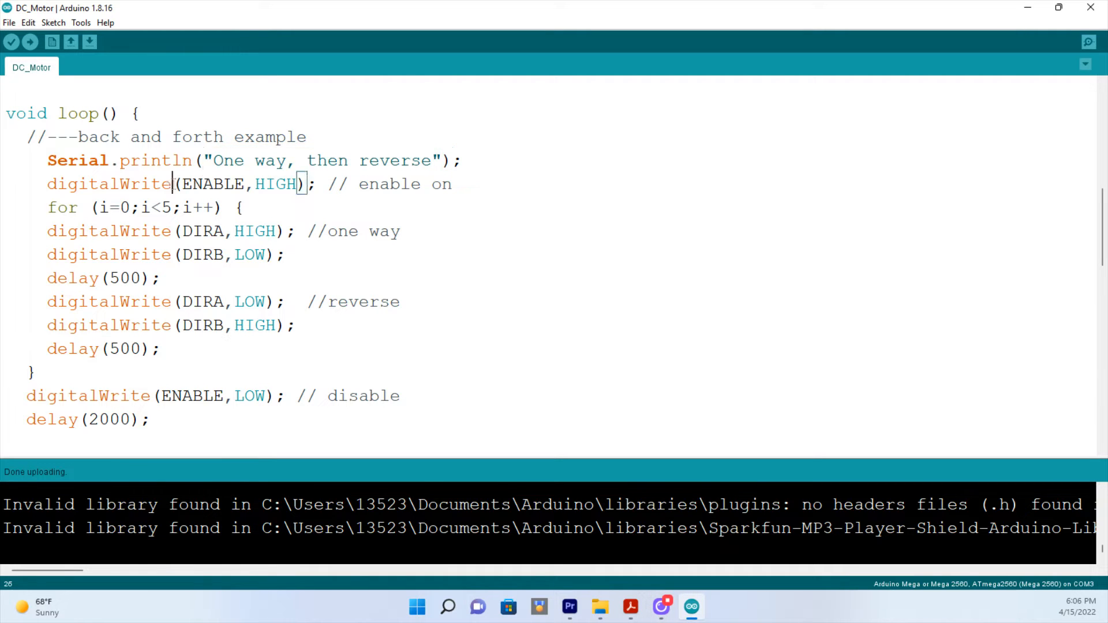
pyautogui.doubleClick(400, 185)
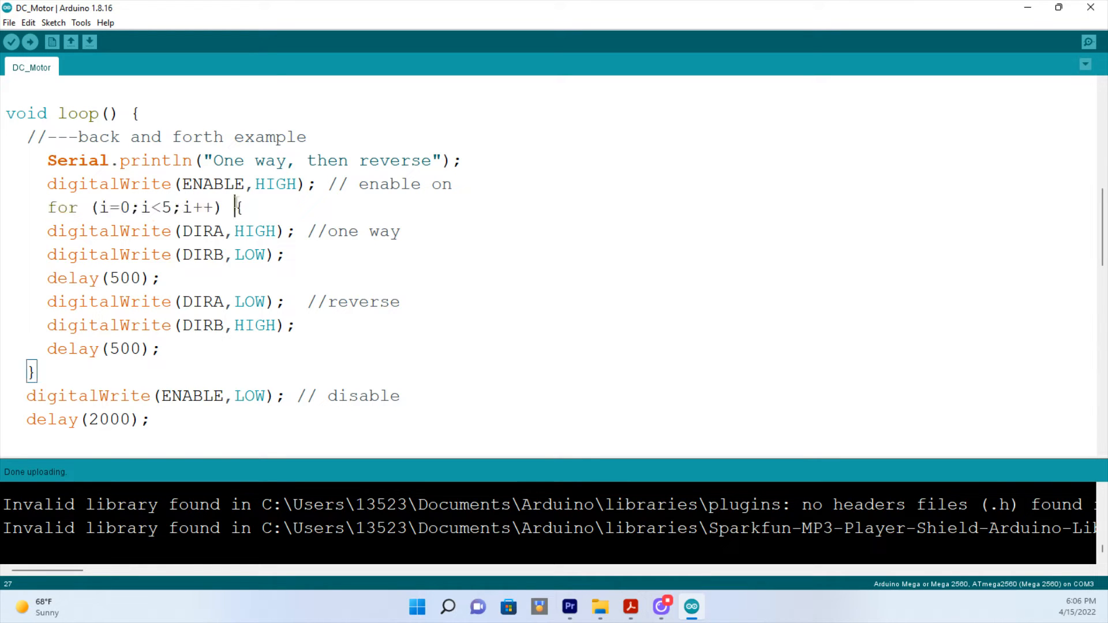
pyautogui.moveTo(243, 207); pyautogui.dragTo(35, 372)
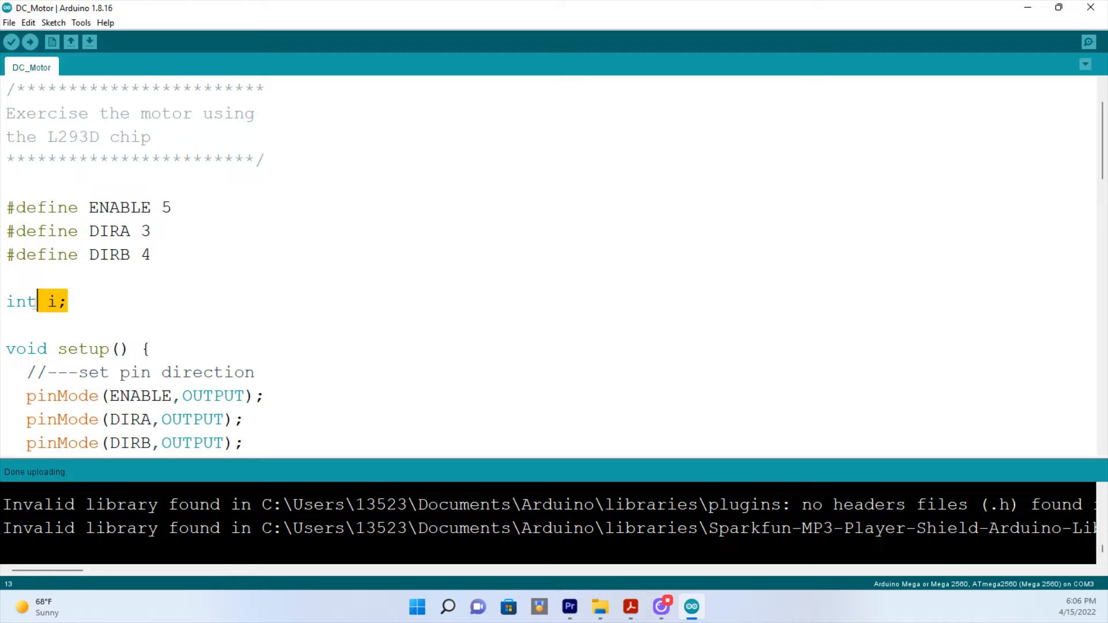
# Highlight the DIRA/DIRB direction writes, the i++ increment and the i<5 loop condition.
pyautogui.scroll(-3)
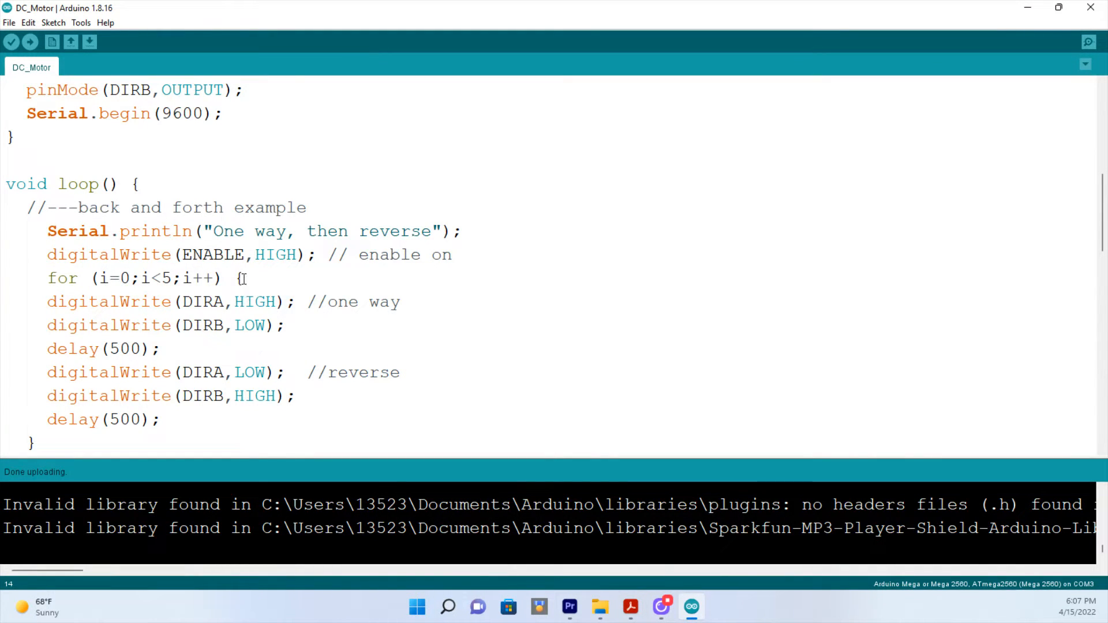
pyautogui.moveTo(245, 278); pyautogui.dragTo(160, 420)
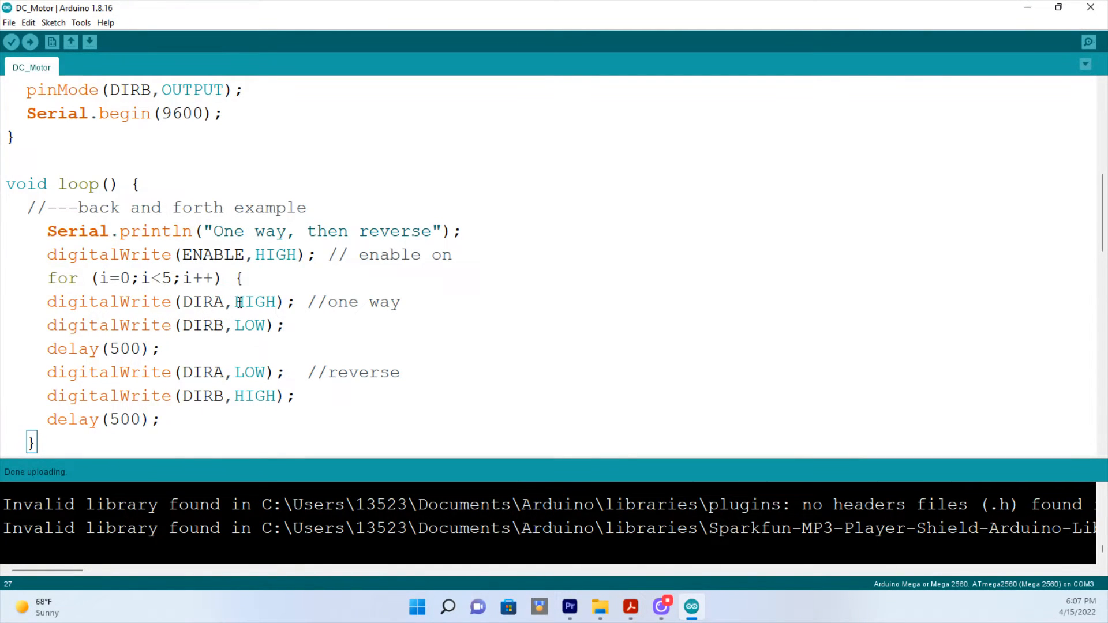
pyautogui.moveTo(248, 319)
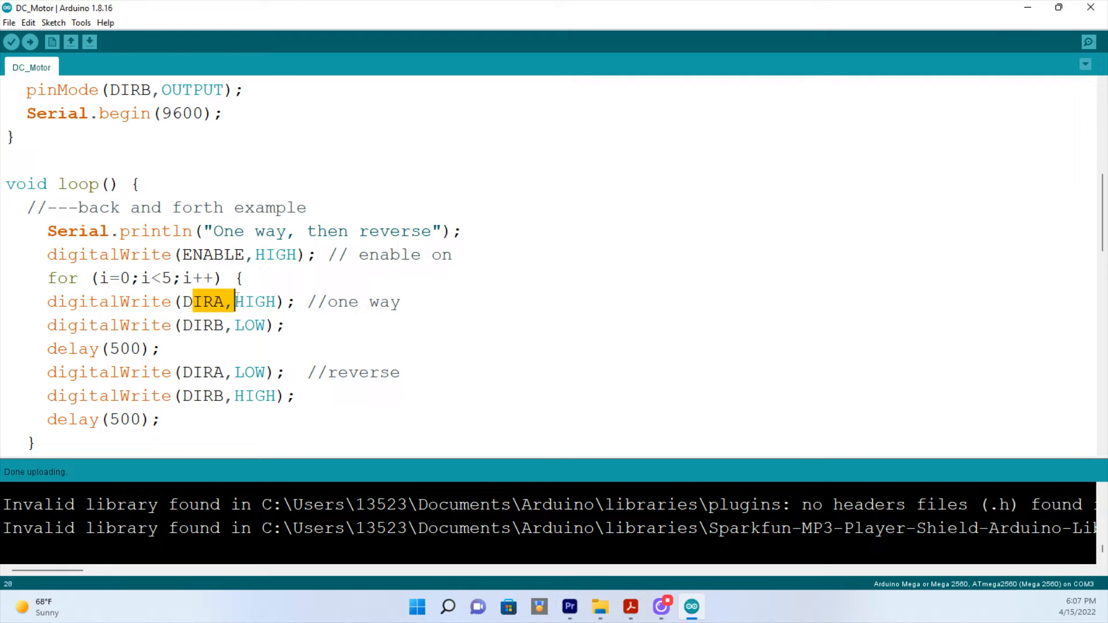
pyautogui.moveTo(233, 302); pyautogui.dragTo(360, 302)
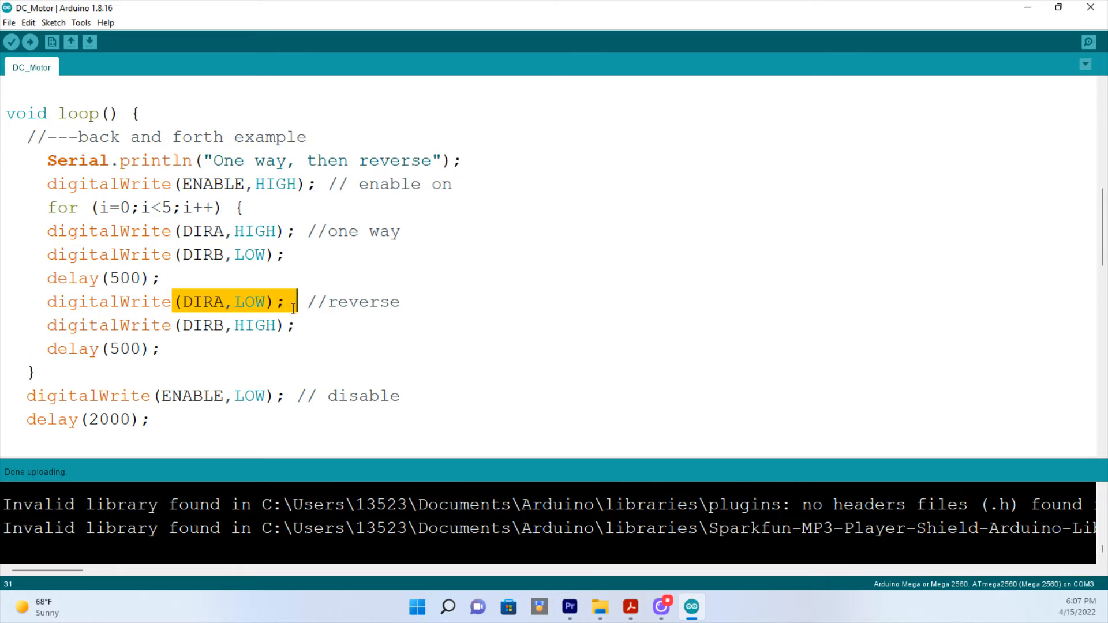
pyautogui.click(239, 326)
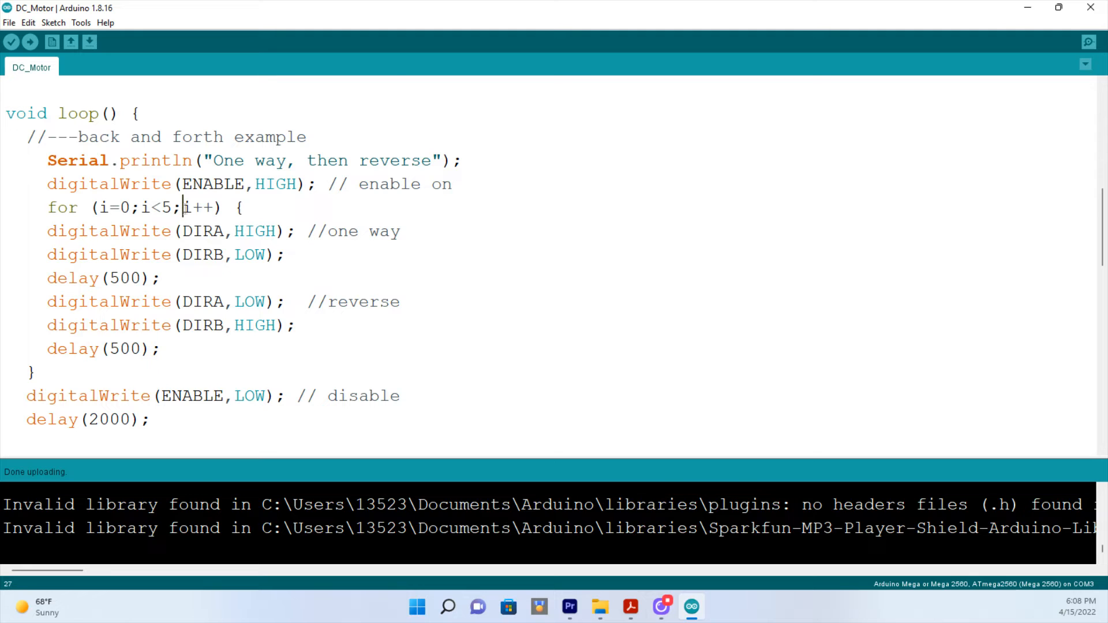
pyautogui.doubleClick(198, 208)
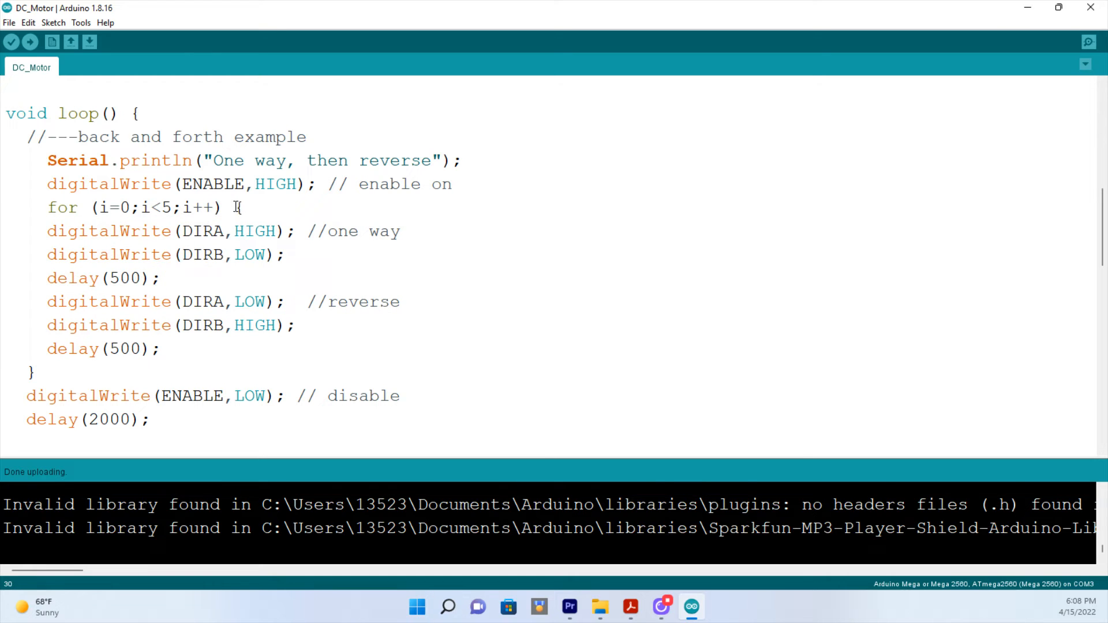
pyautogui.moveTo(244, 208); pyautogui.dragTo(35, 372)
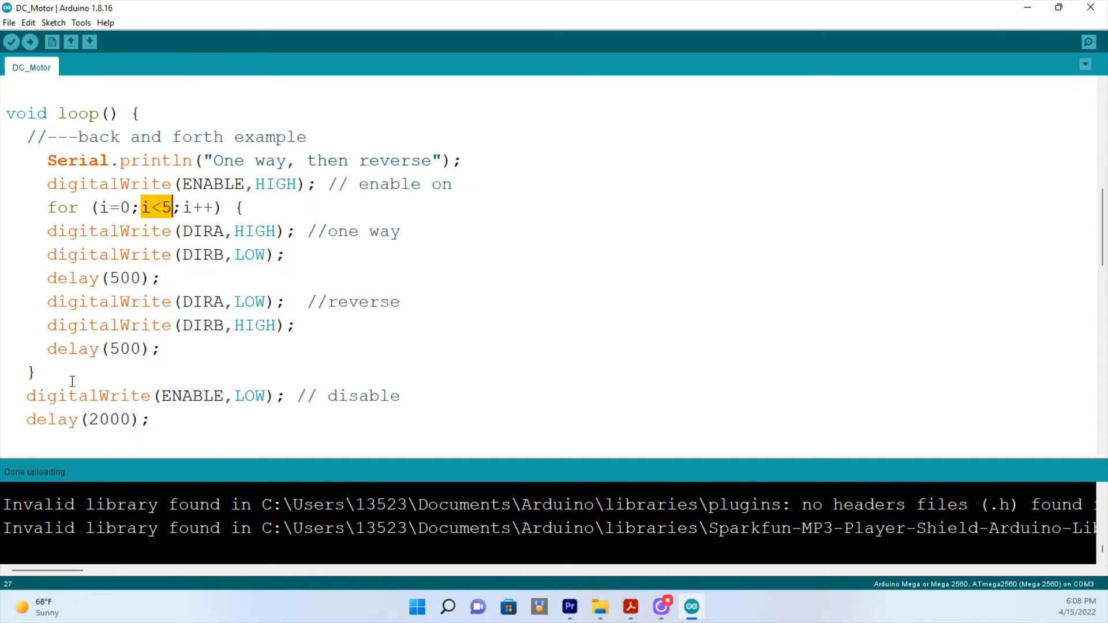
# Highlight the motor disable call and its comment, reaching the fast/slow stop example.
pyautogui.moveTo(100, 396); pyautogui.dragTo(268, 397)
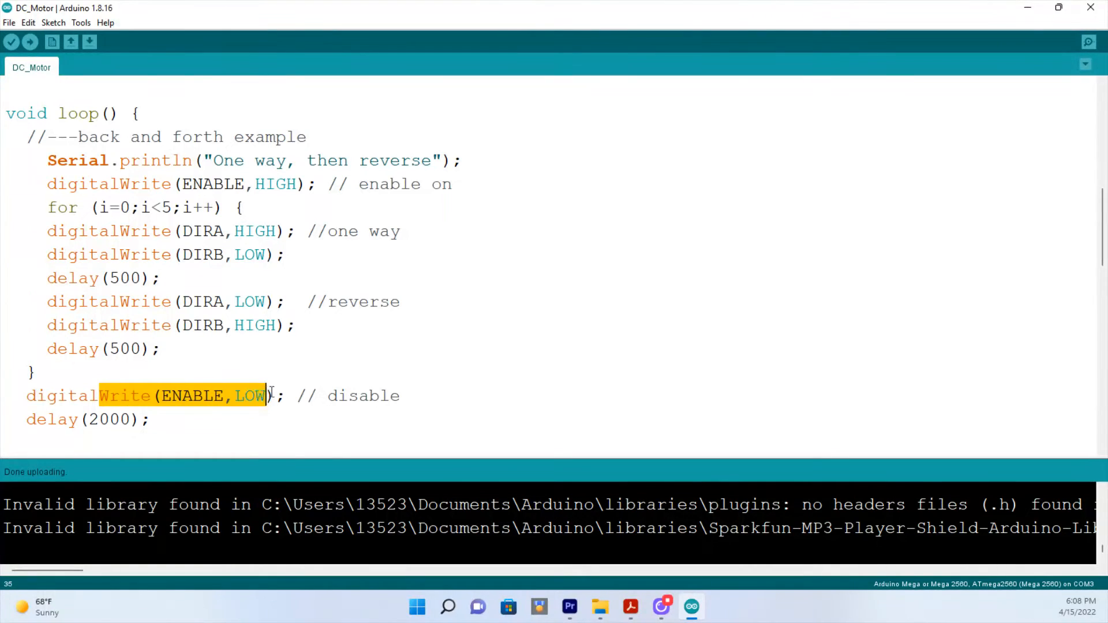
pyautogui.doubleClick(363, 396)
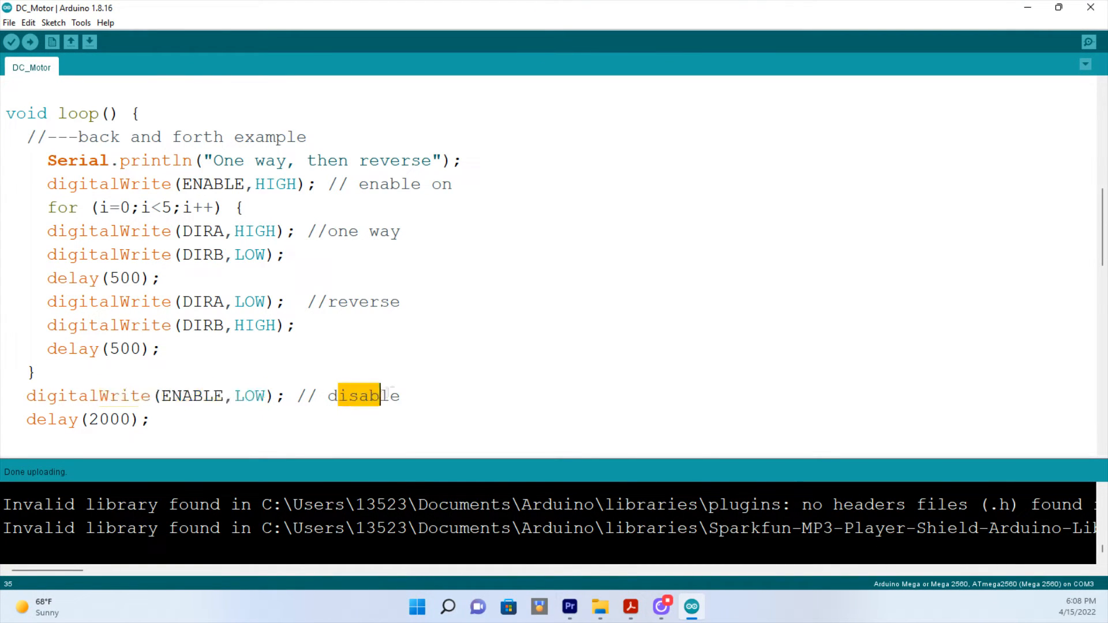
pyautogui.scroll(-3)
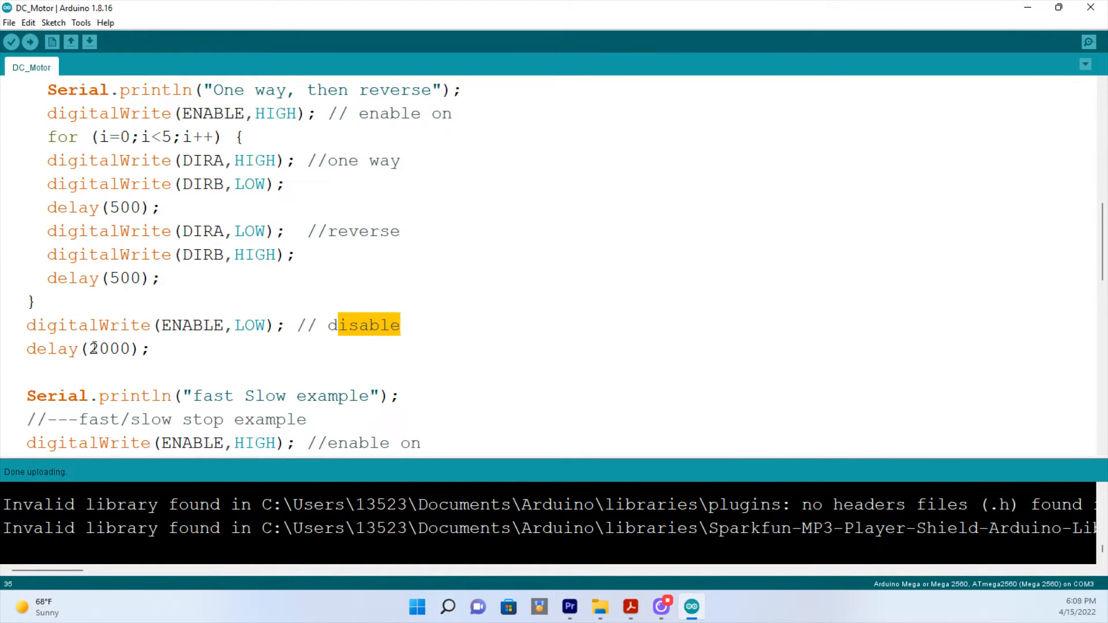
pyautogui.scroll(-3)
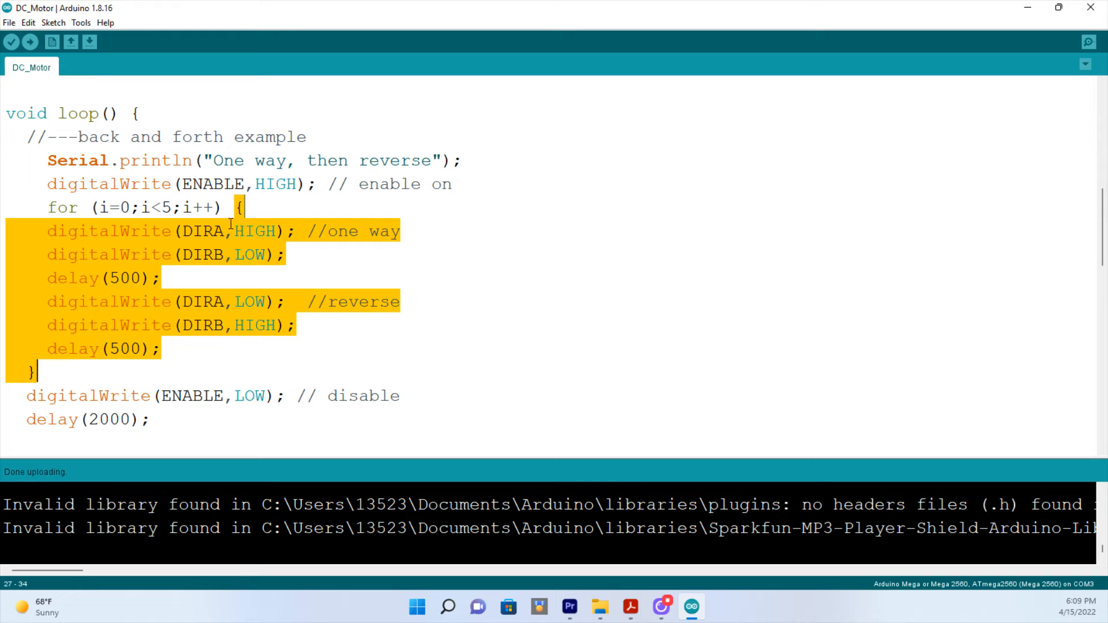
pyautogui.moveTo(222, 357)
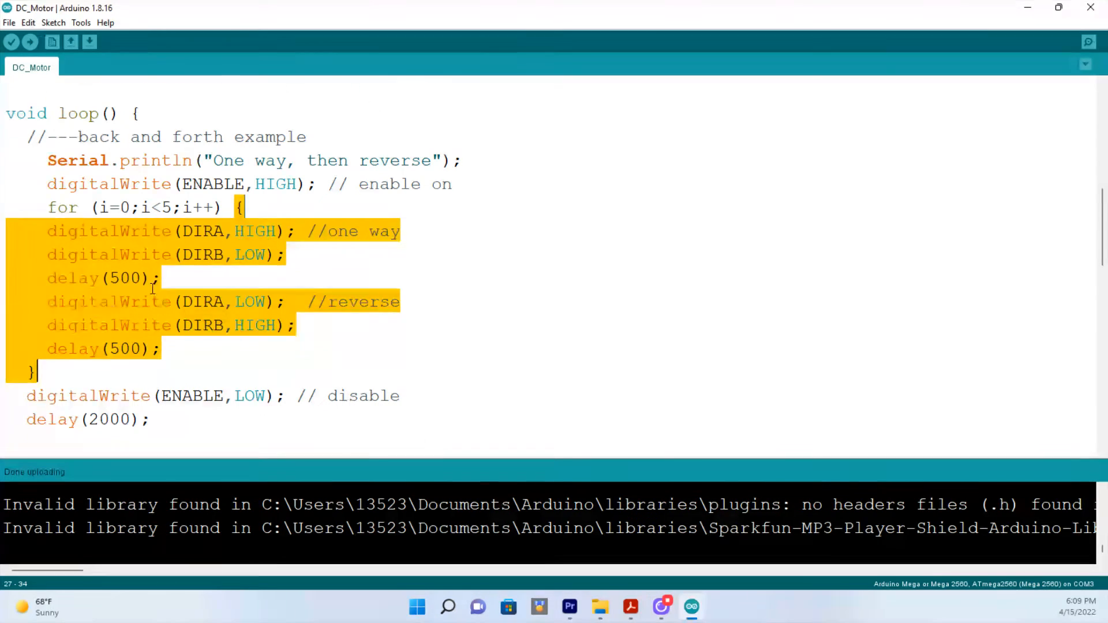
pyautogui.scroll(-3)
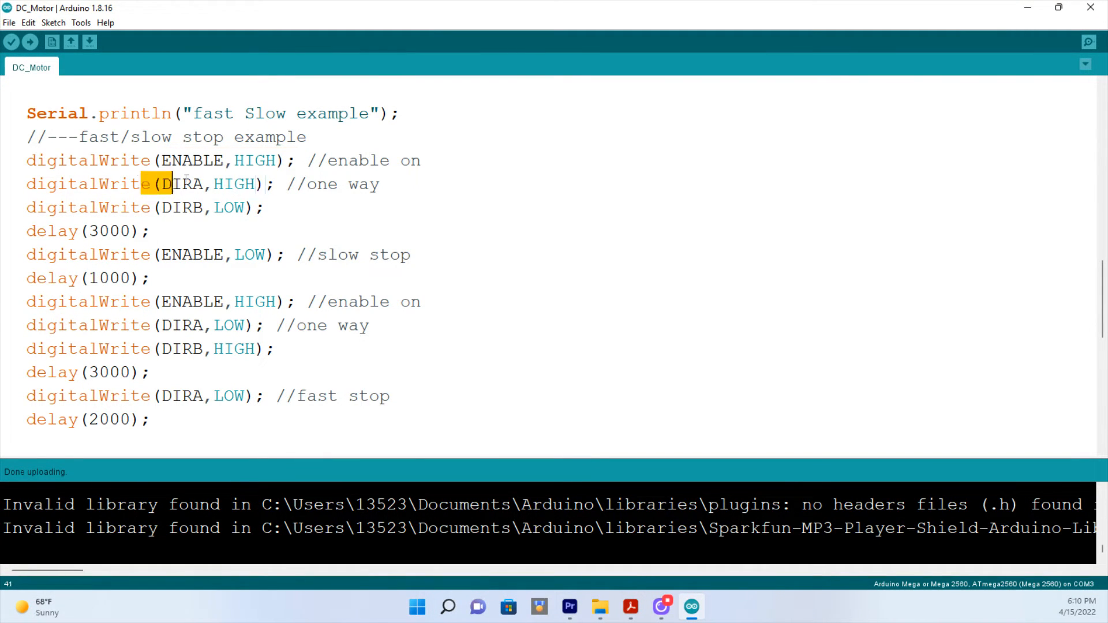
# Highlight the DIRA one-way argument and the one-second delay after the slow stop.
pyautogui.moveTo(159, 185); pyautogui.dragTo(320, 184)
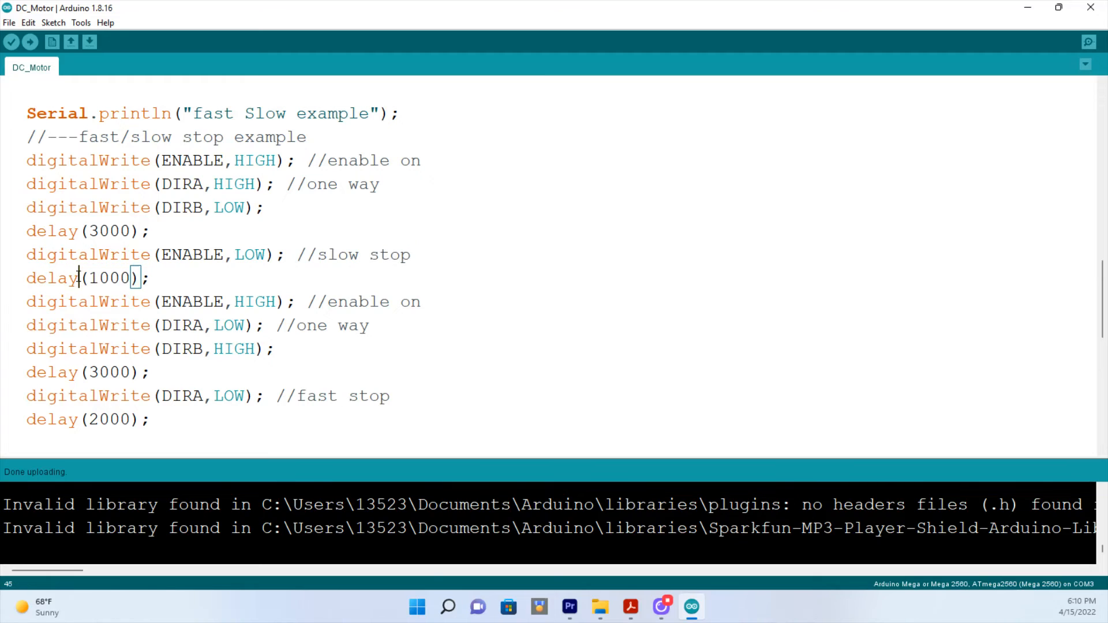
pyautogui.doubleClick(112, 279)
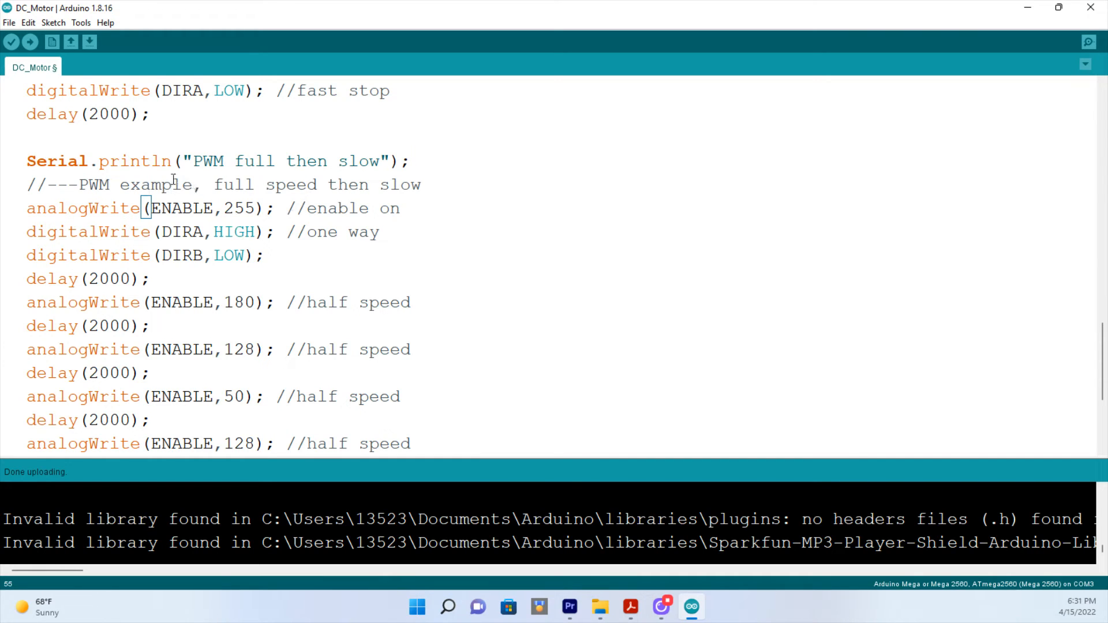
# Highlight full speed 255, the two-second delays at 255 and 128, and the 10000 final delay.
pyautogui.moveTo(148, 208); pyautogui.dragTo(308, 208)
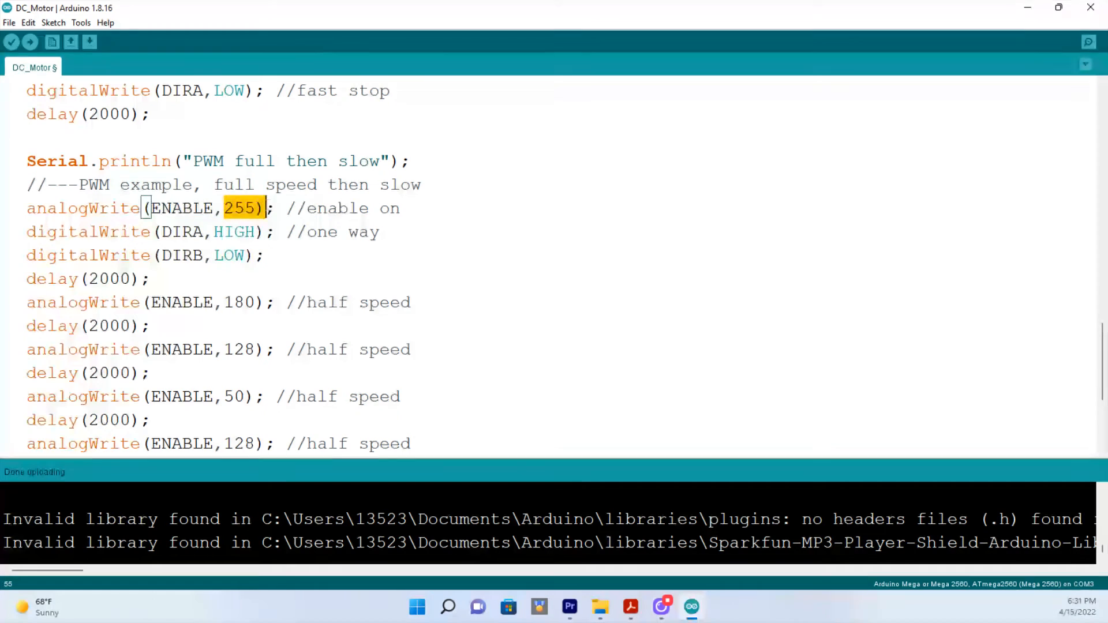
pyautogui.click(243, 208)
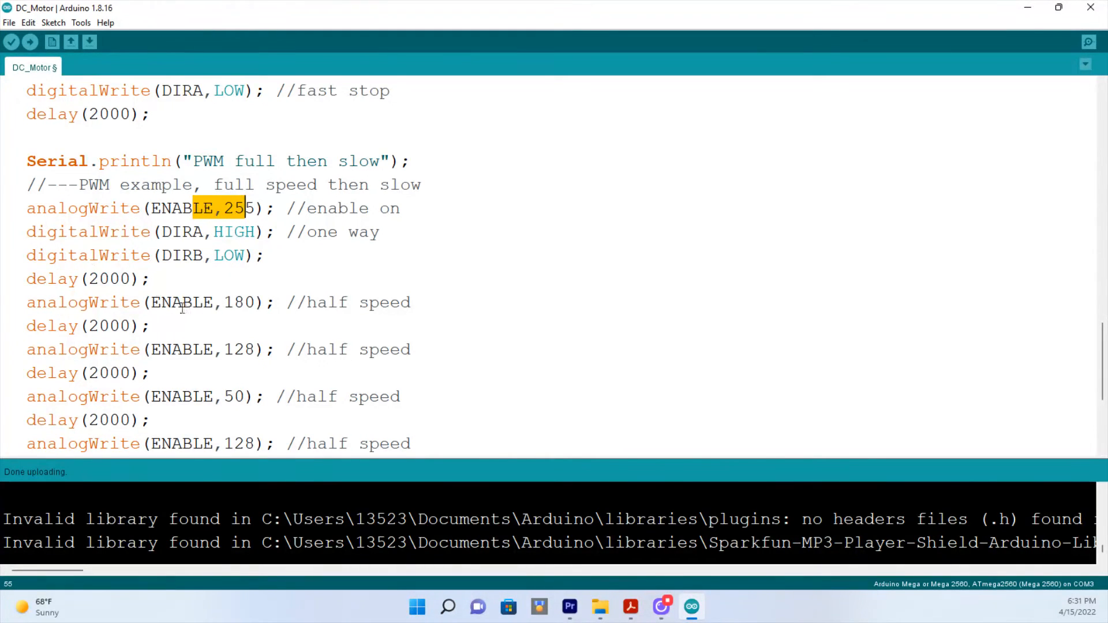
pyautogui.doubleClick(107, 278)
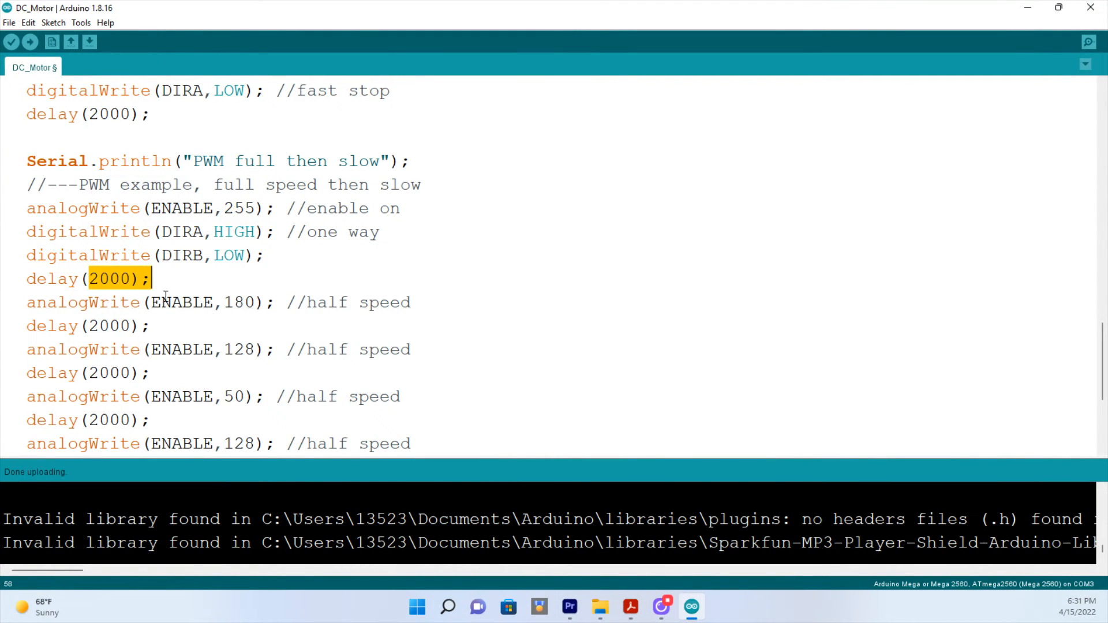
pyautogui.doubleClick(238, 303)
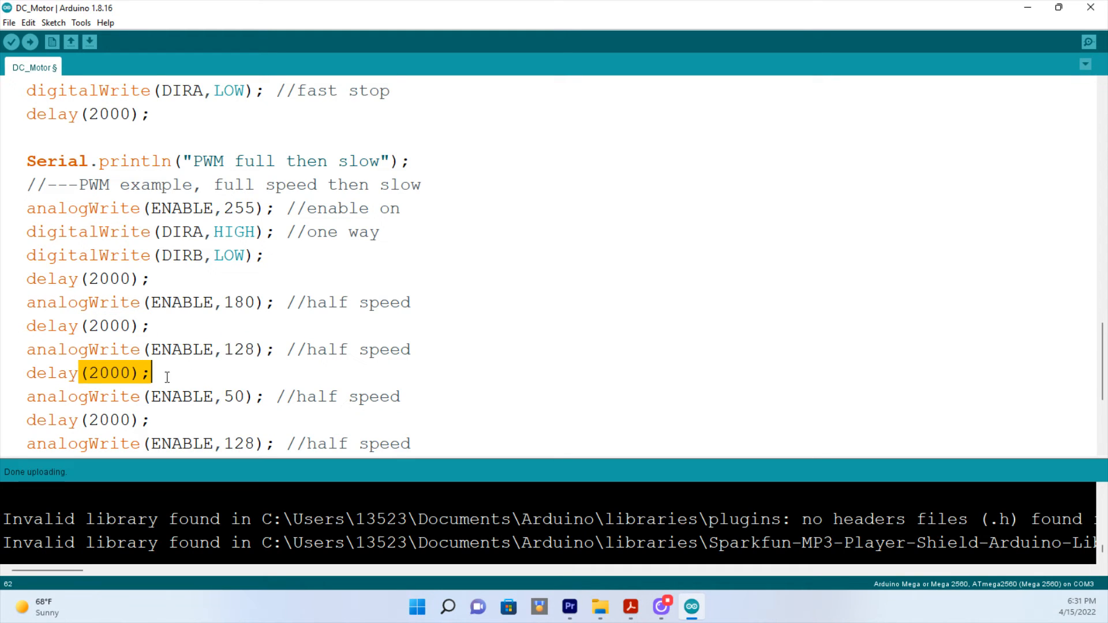
pyautogui.scroll(-3)
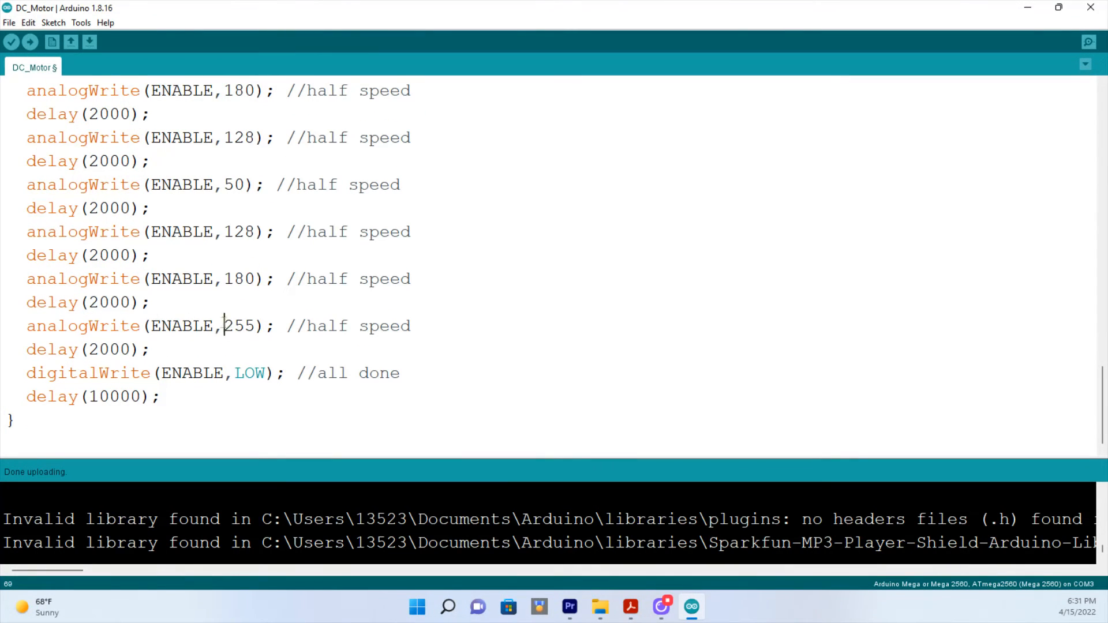
pyautogui.doubleClick(243, 326)
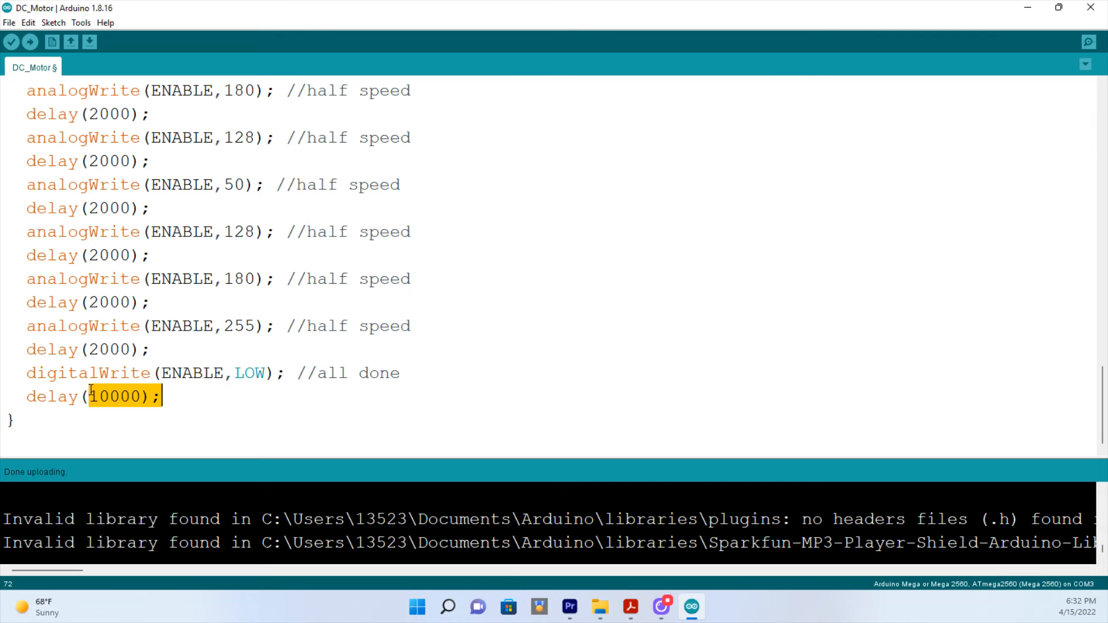
pyautogui.click(91, 397)
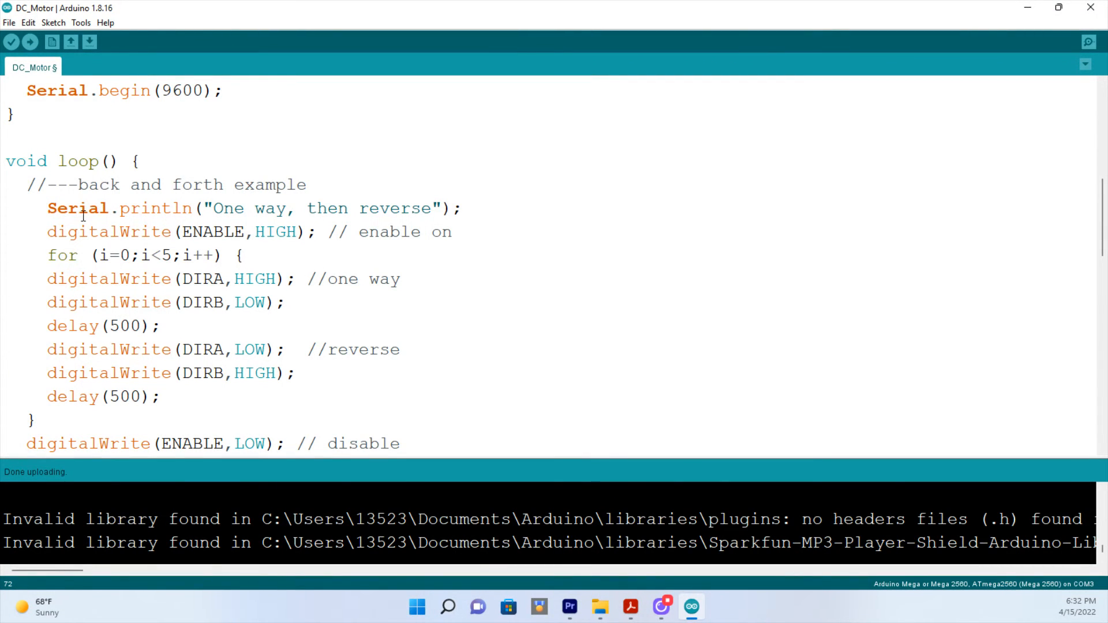
# Scroll through the loop again, highlighting the final stop and ten-second delay lines.
pyautogui.scroll(-3)
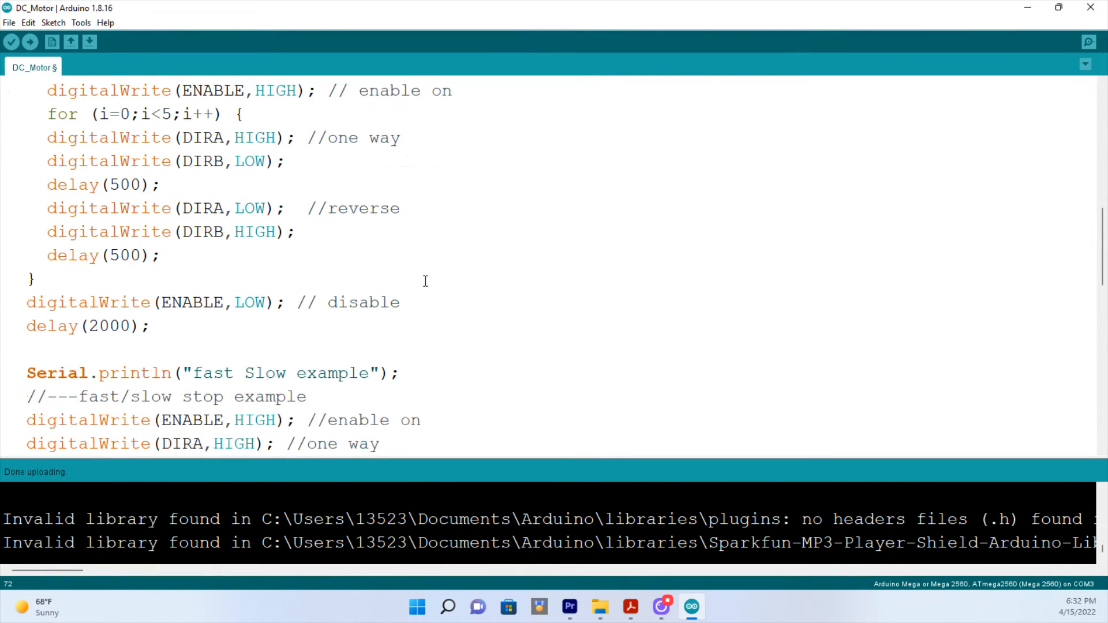
pyautogui.scroll(-3)
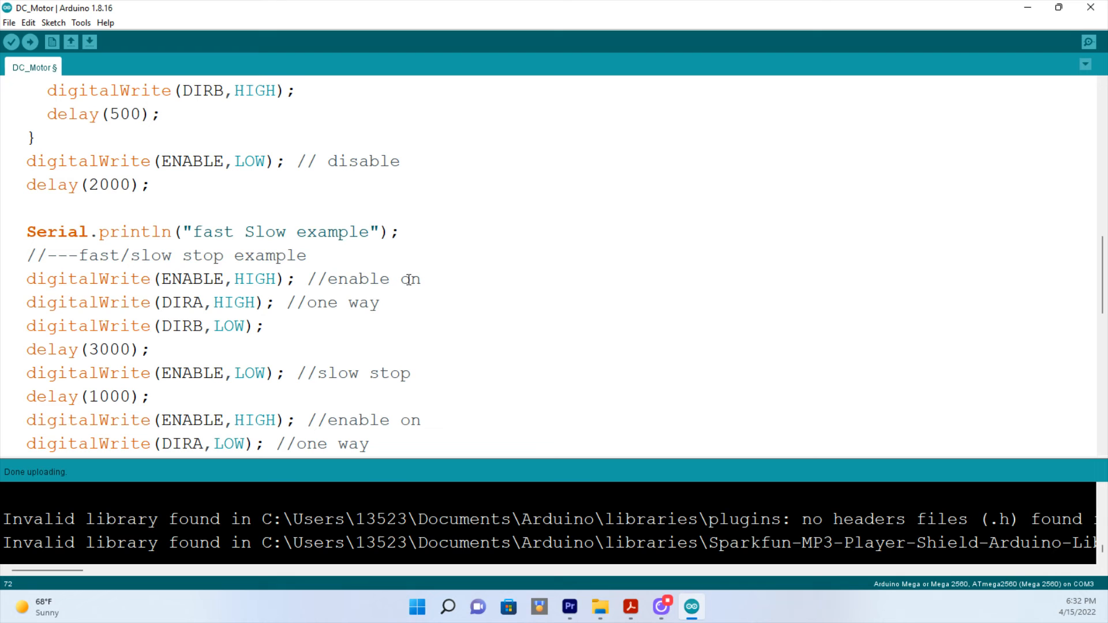
pyautogui.scroll(-3)
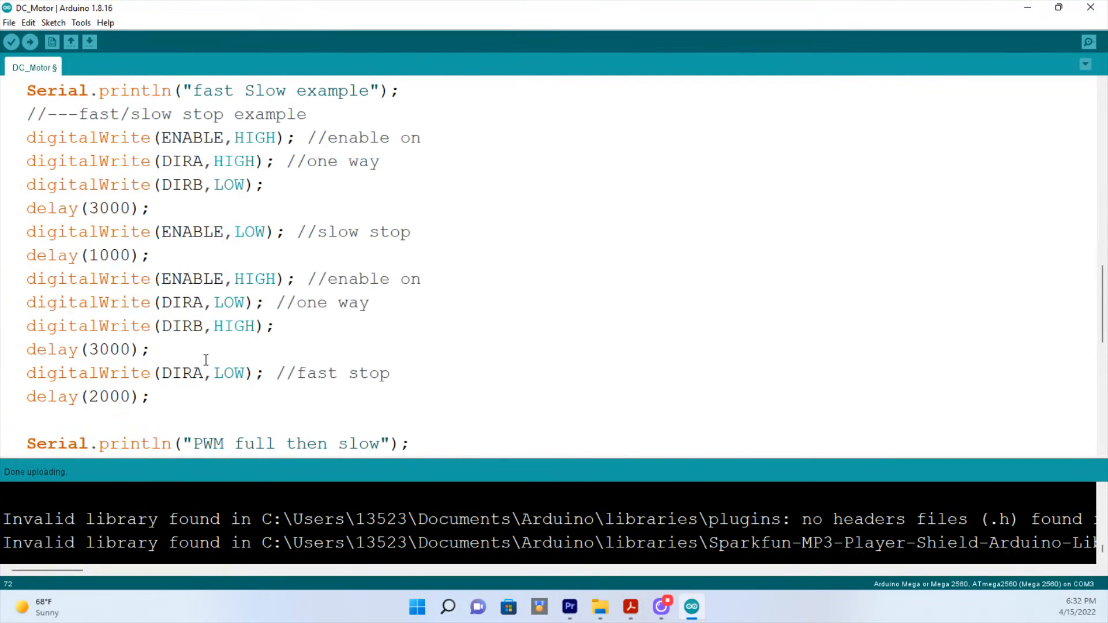
pyautogui.scroll(-3)
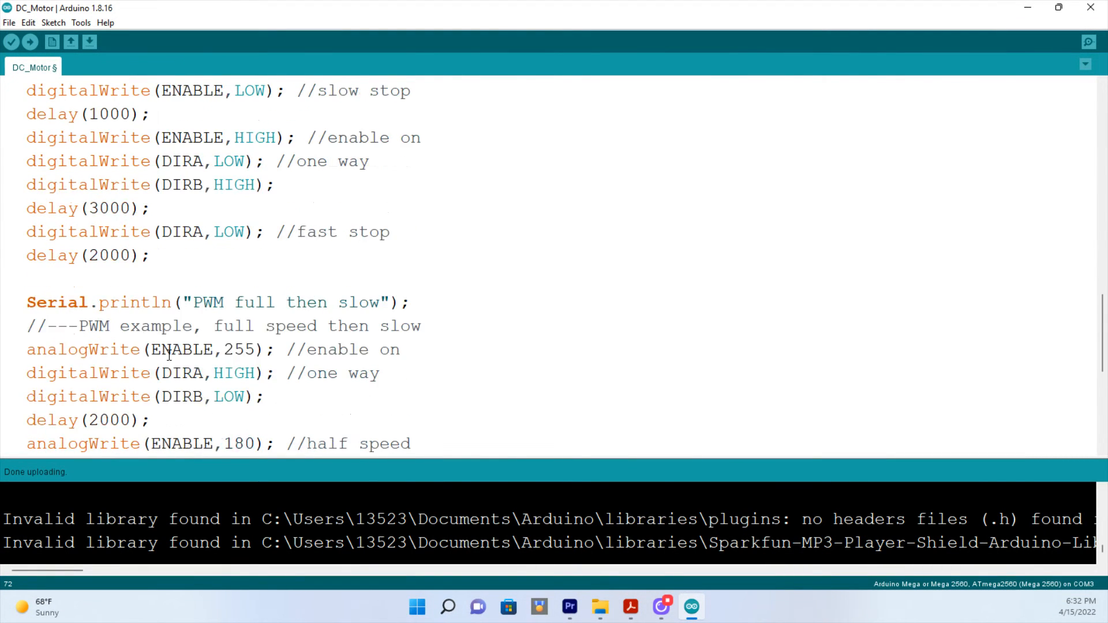
pyautogui.scroll(-3)
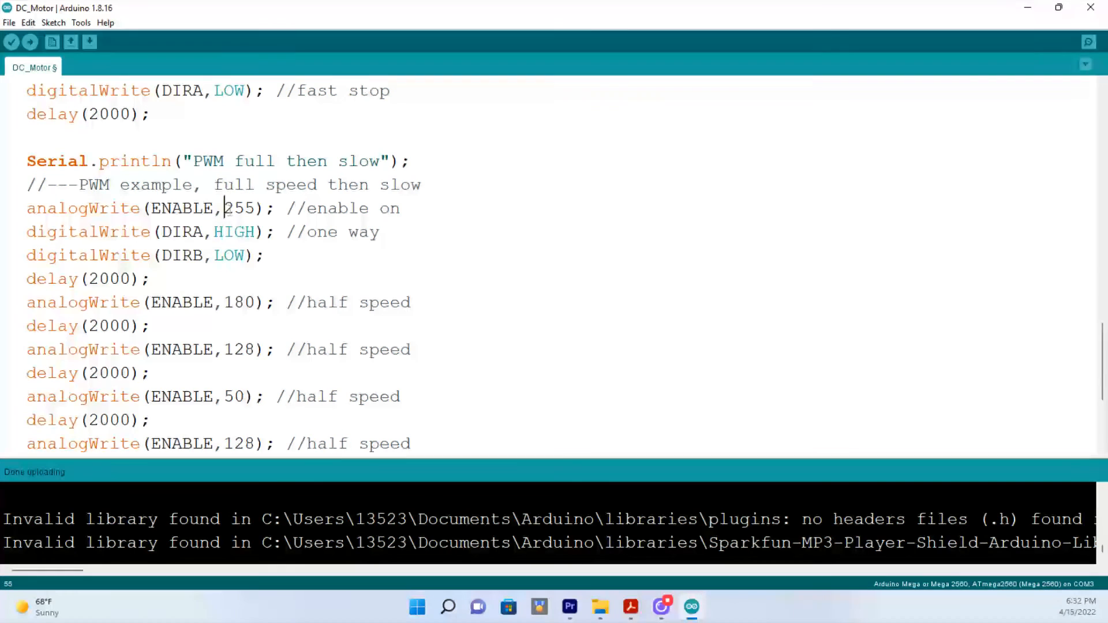
pyautogui.scroll(-3)
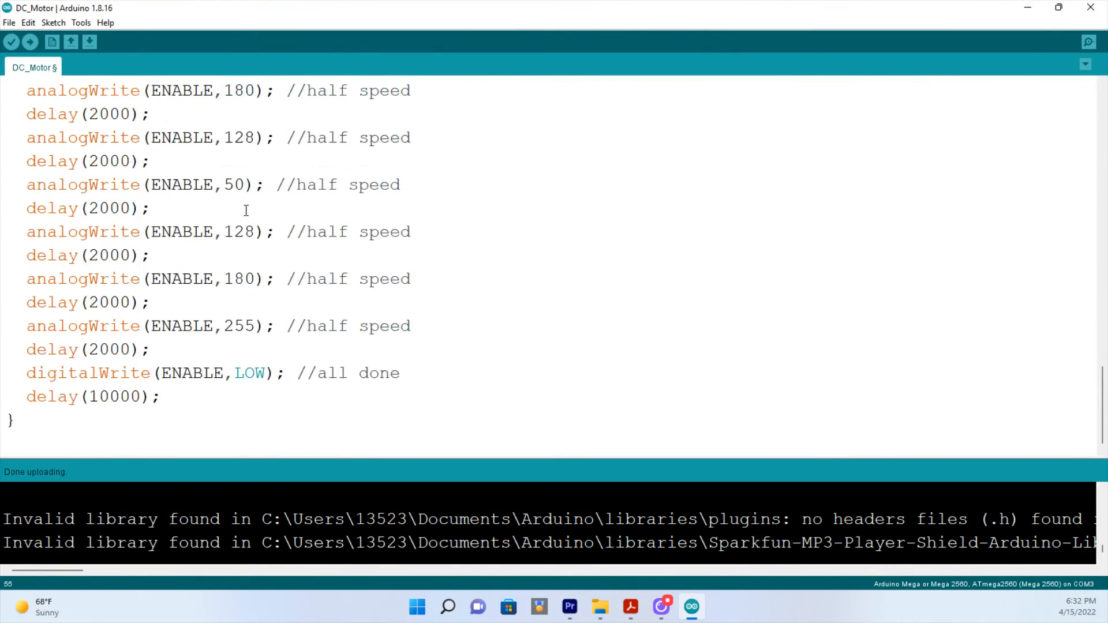
pyautogui.doubleClick(231, 185)
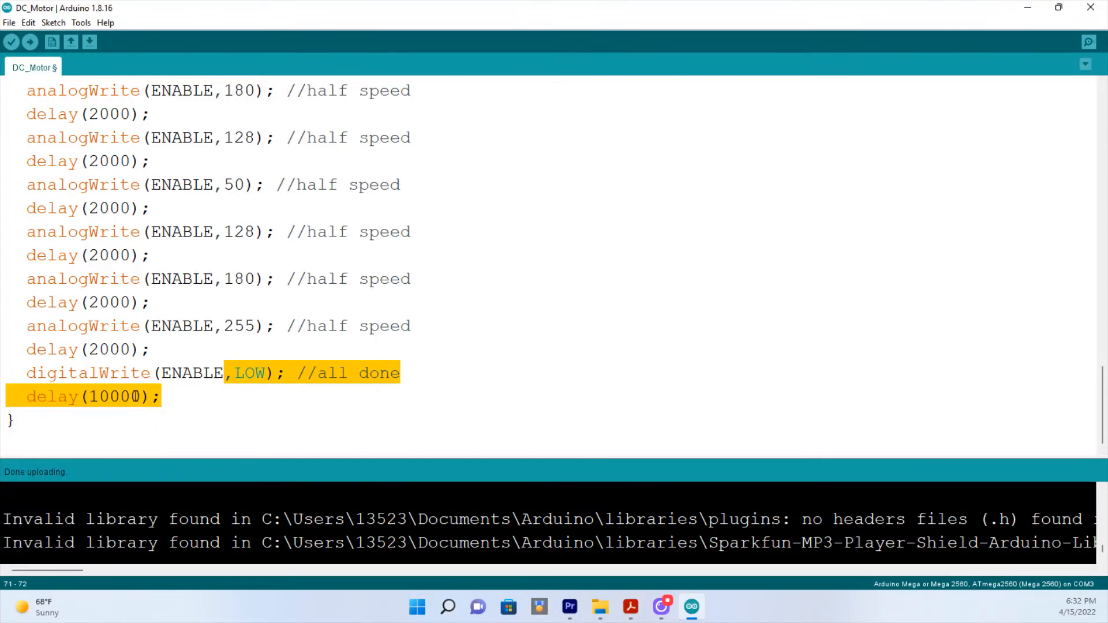
pyautogui.click(161, 396)
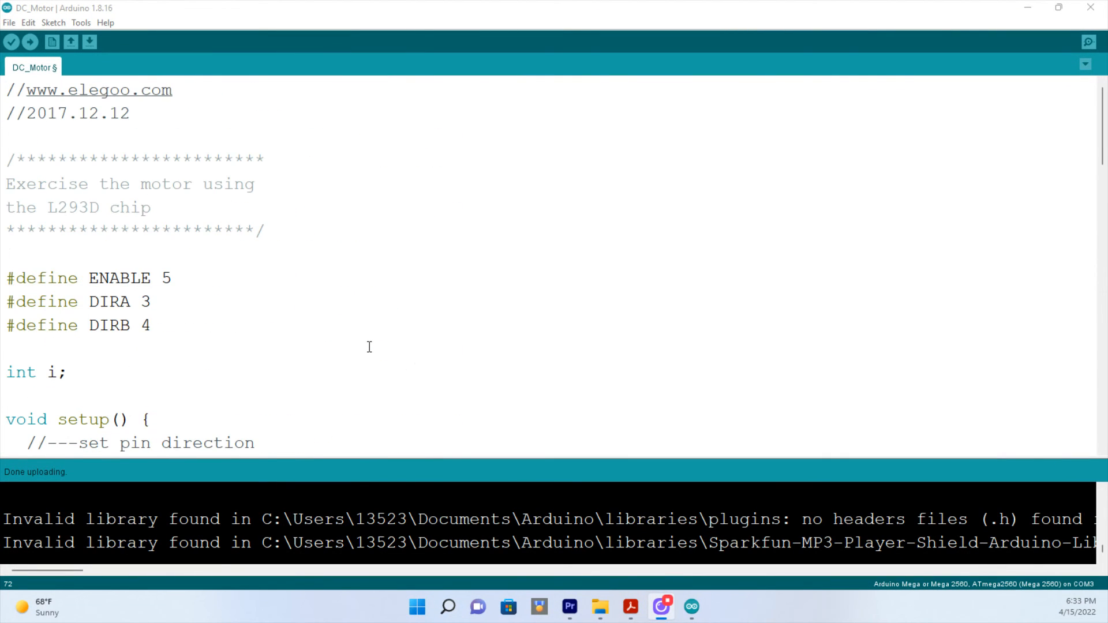
pyautogui.scroll(-3)
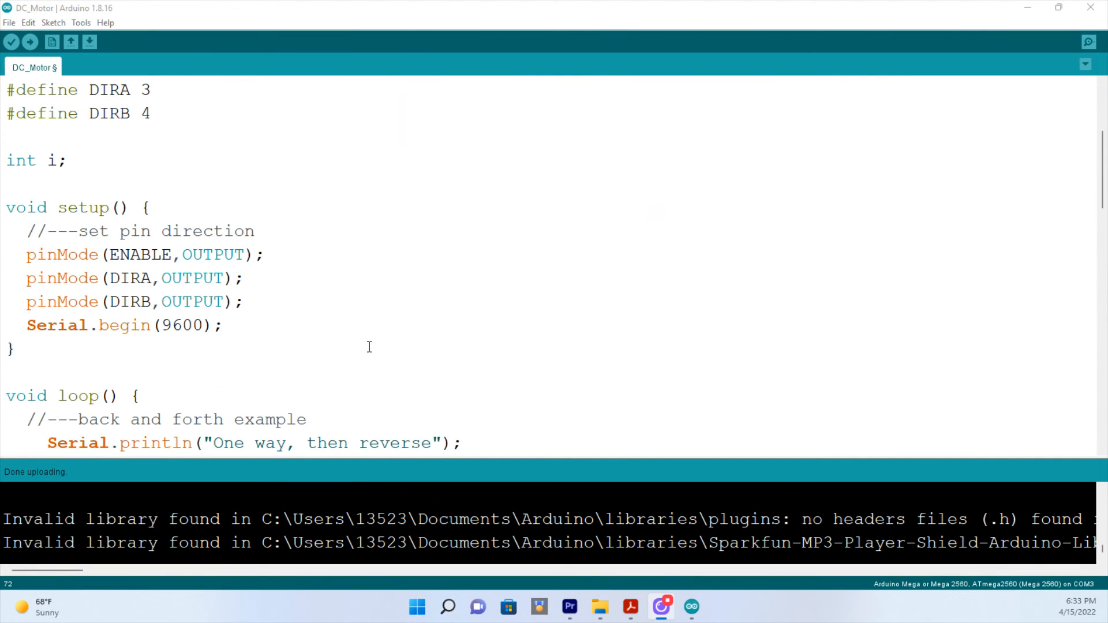